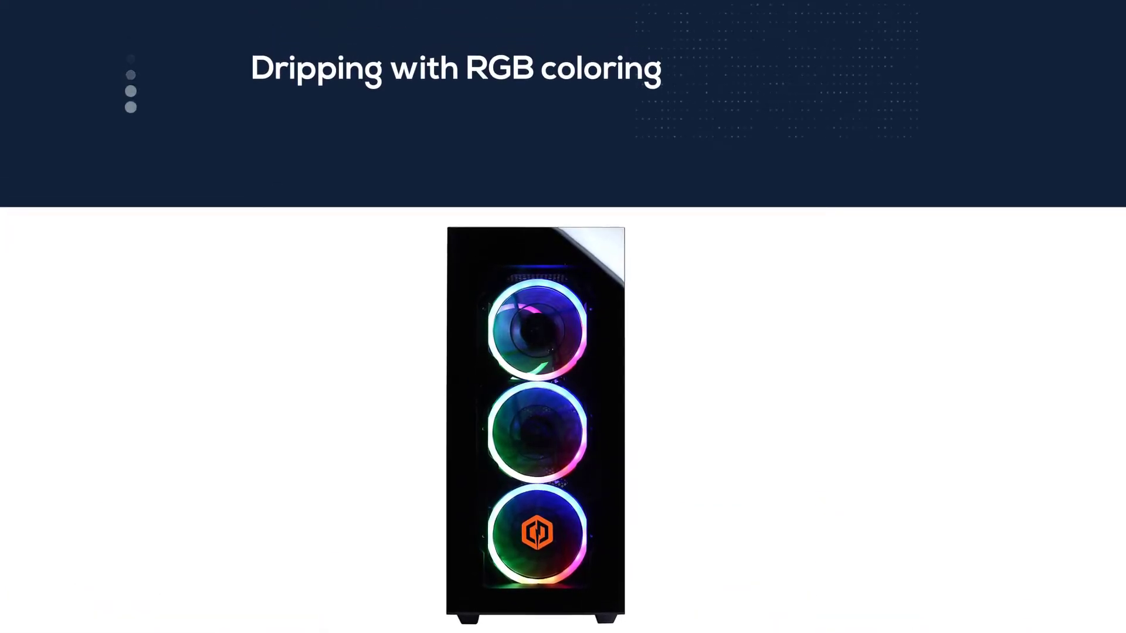
scroll("down", 3)
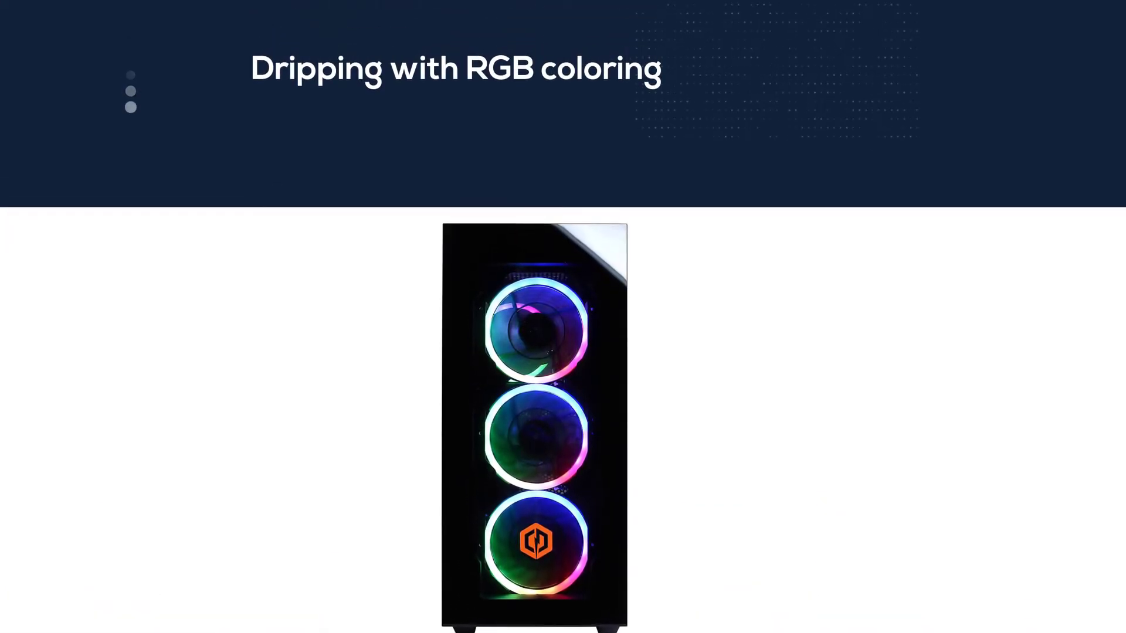